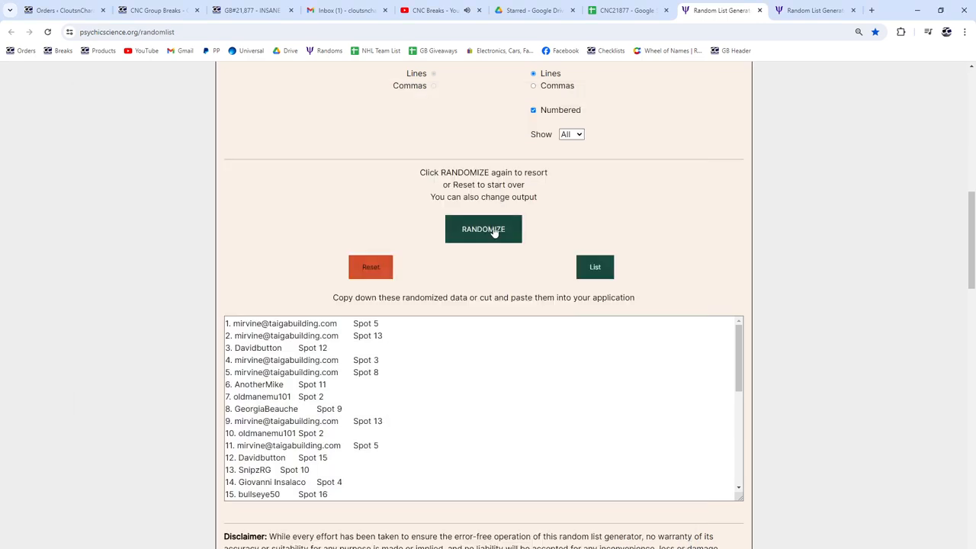
Step: Randomize the list of names and spots again, landing AnotherMike Spot 7 on top
left_click(483, 229)
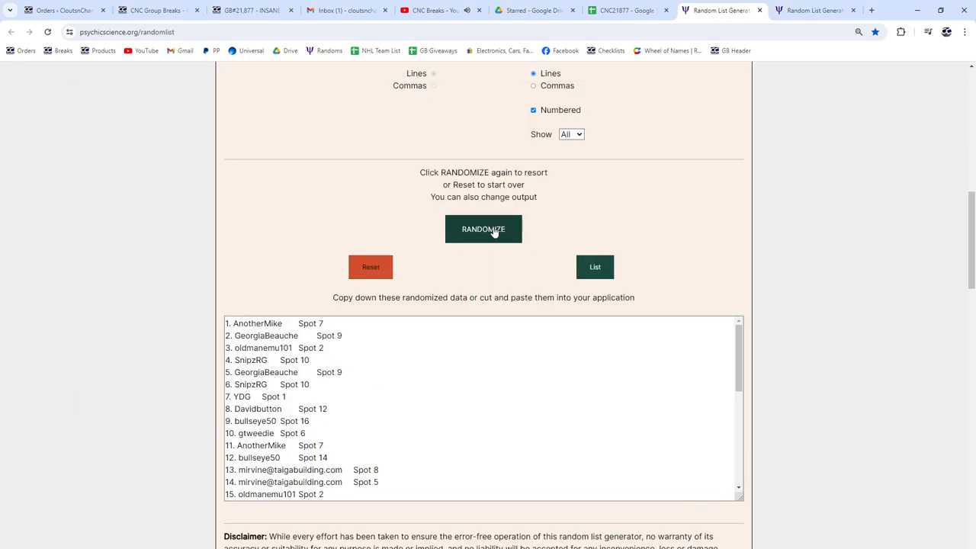